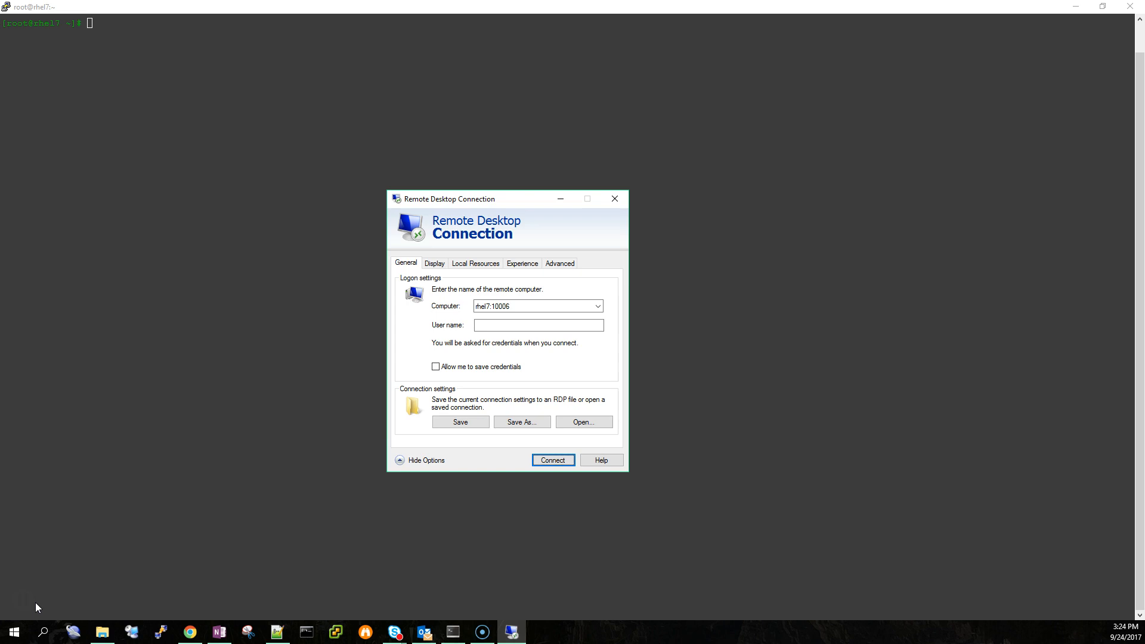
pyautogui.moveTo(290, 465)
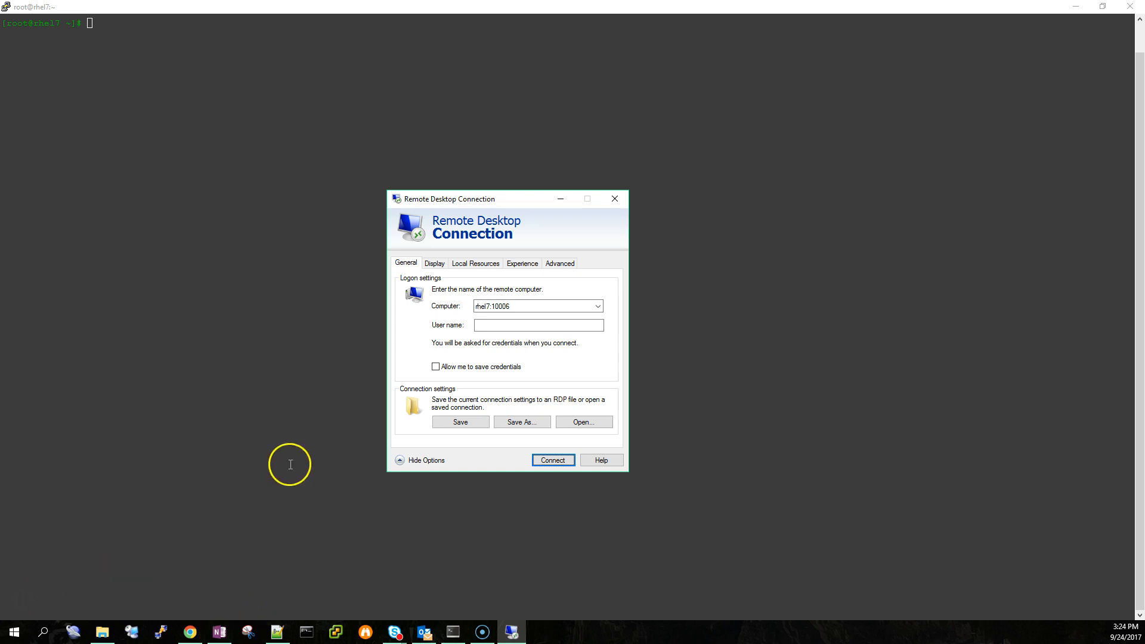
pyautogui.moveTo(290, 466)
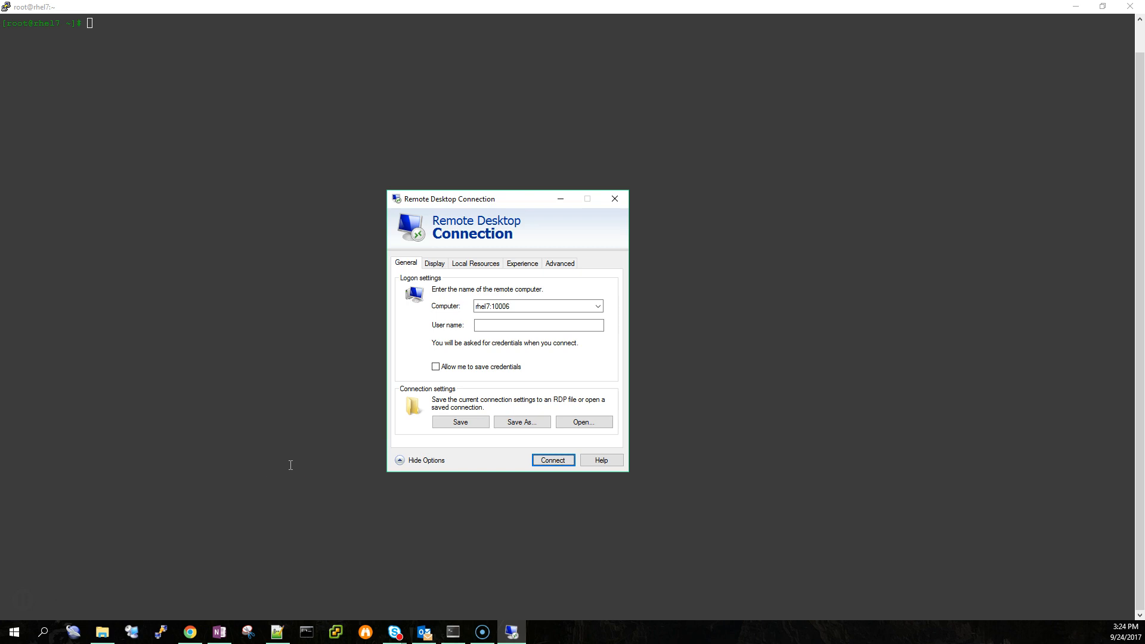
# Step: Connect to rhel7 as root, dismiss the connection log, and return to the root shell
pyautogui.click(553, 460)
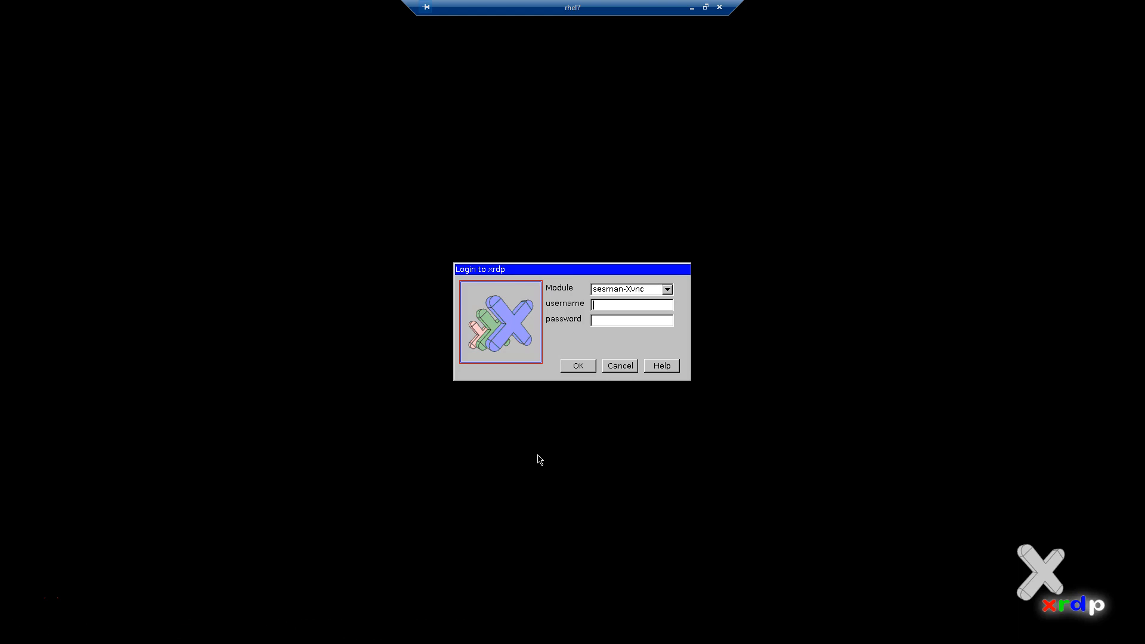
pyautogui.write('root')
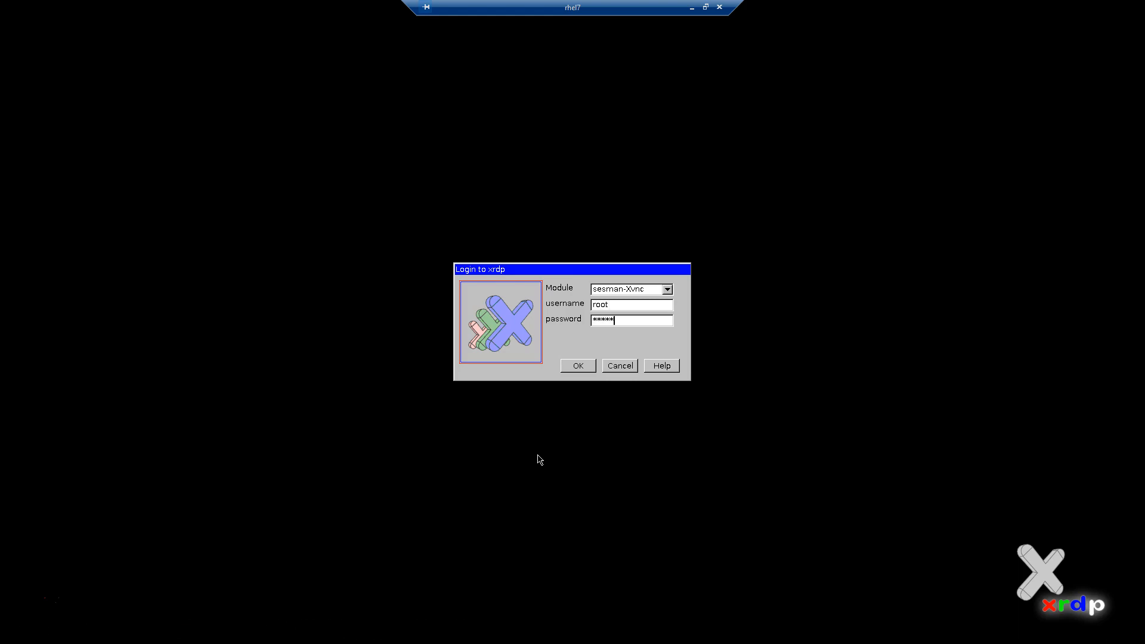
pyautogui.click(577, 365)
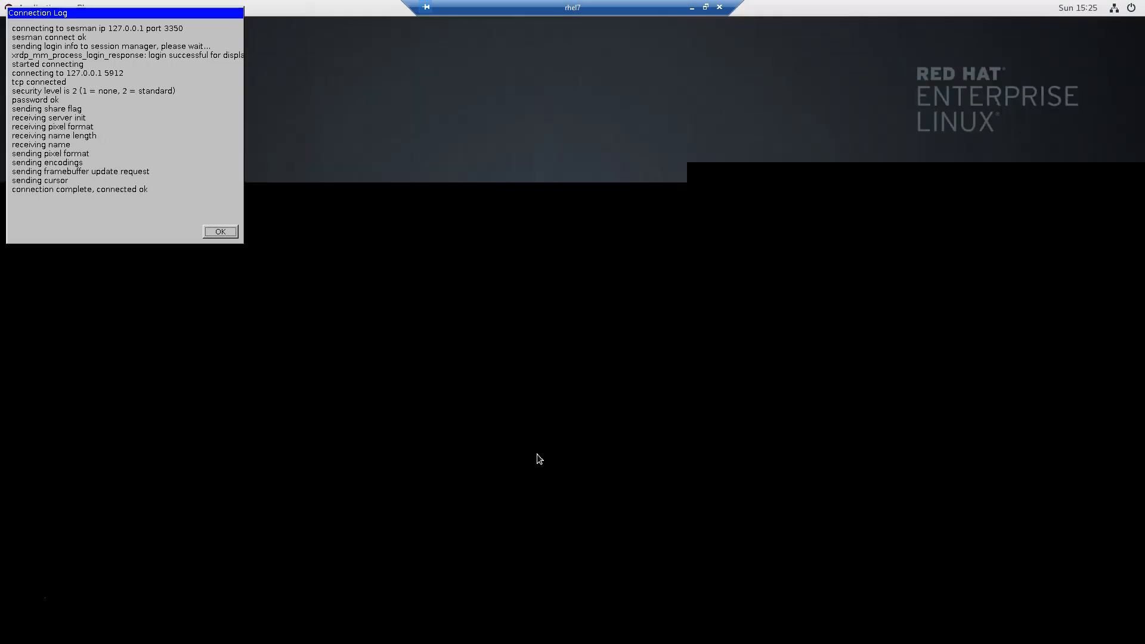
pyautogui.click(220, 232)
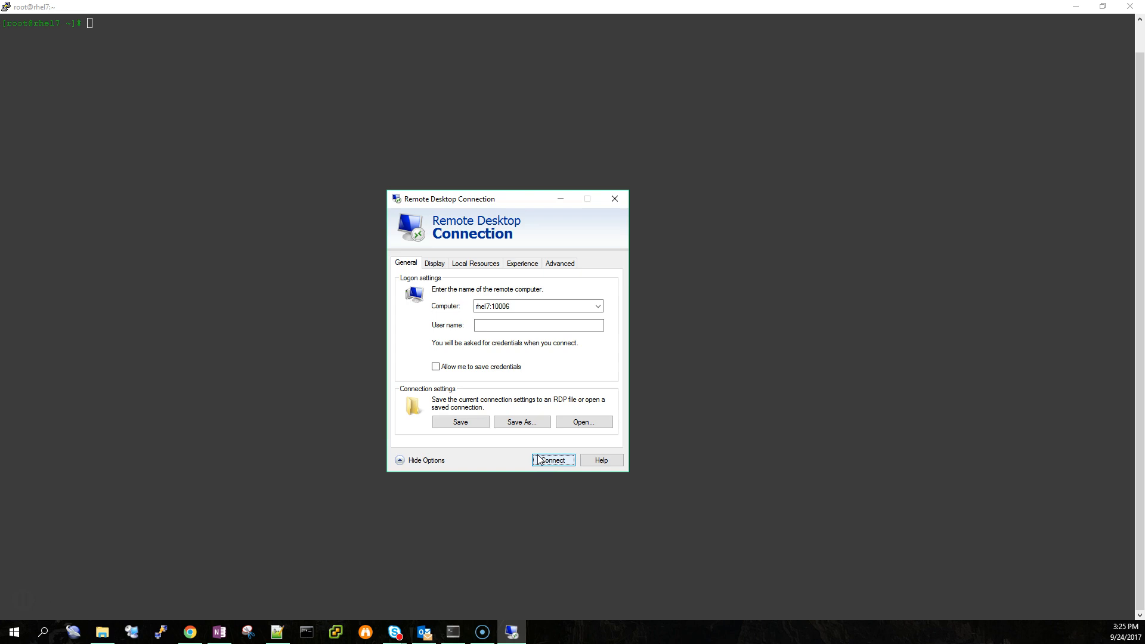
pyautogui.click(552, 460)
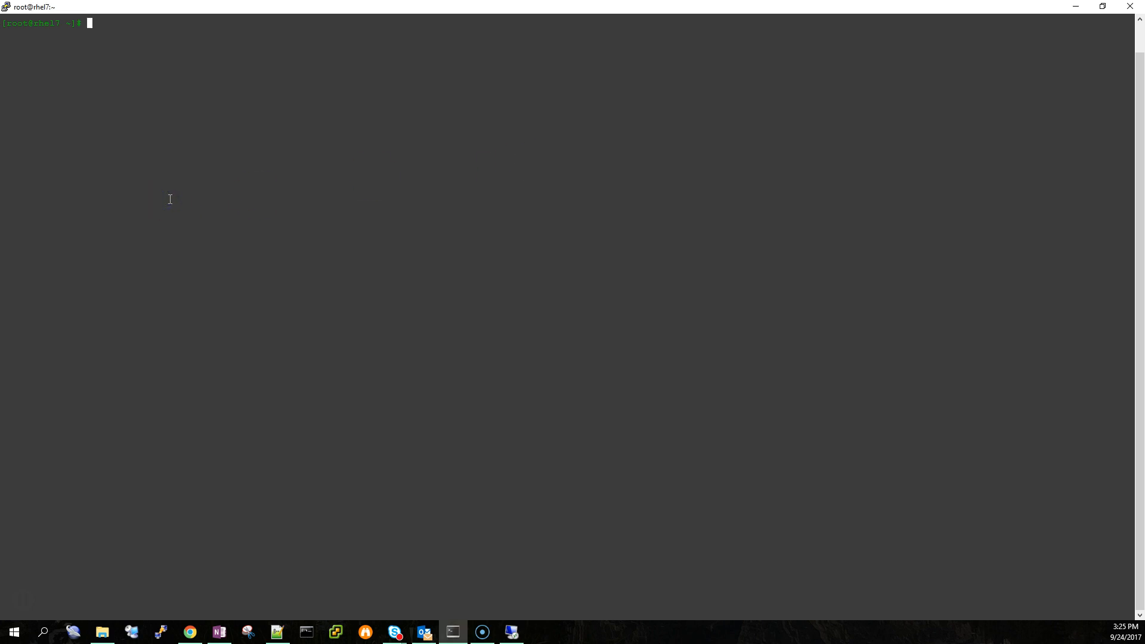
# Step: Open /etc/xrdp/xrdp.ini in vi and insert # before channel_code=1
pyautogui.write('vi /etc/xrdp/xrdp')
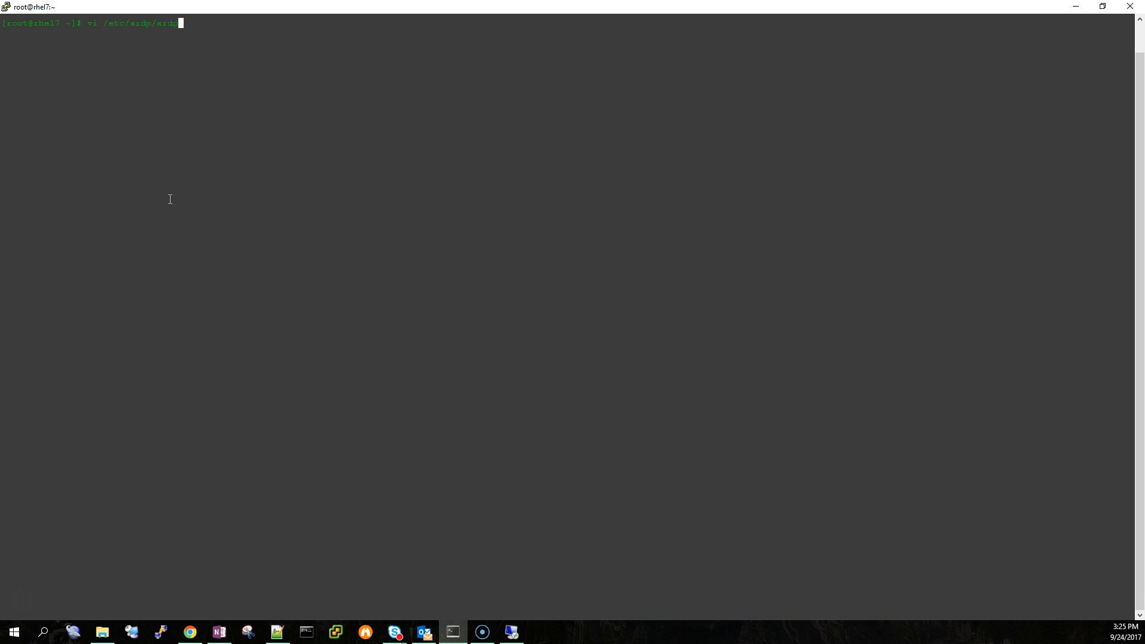
pyautogui.press('Return')
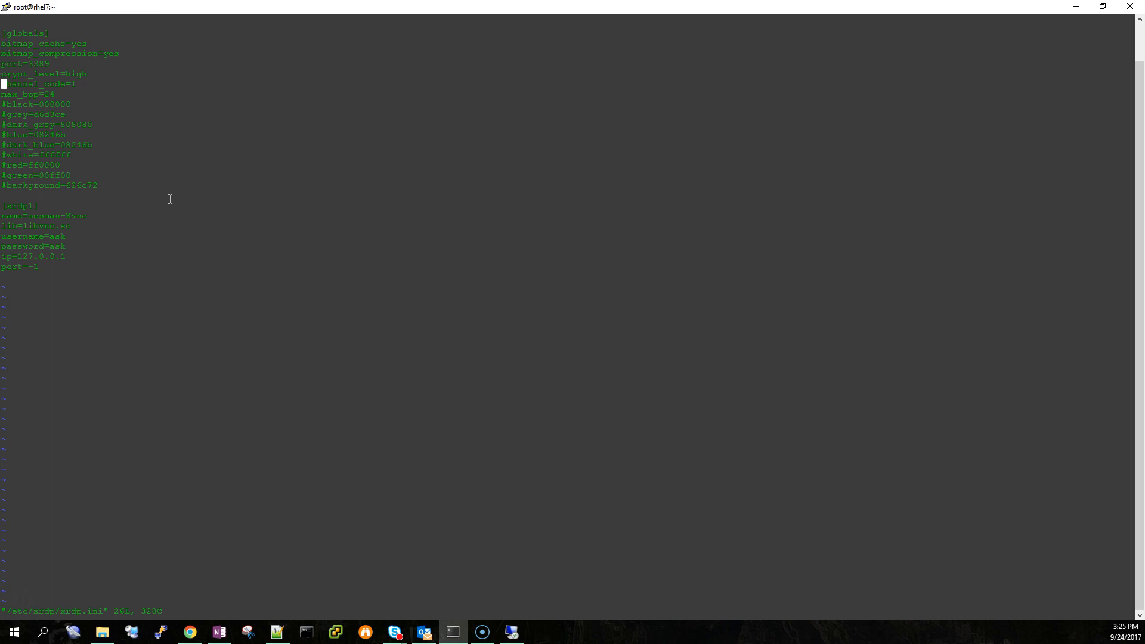
pyautogui.press('i')
pyautogui.write('#')
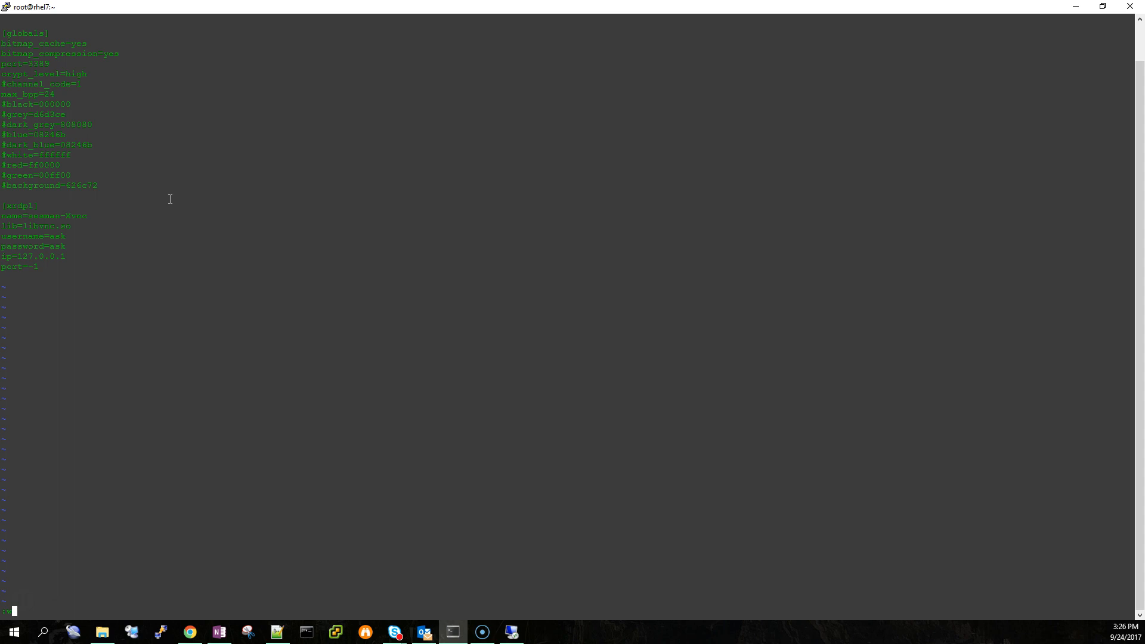
# Step: Save xrdp.ini with :wq and bring the Remote Desktop Connection dialog back
pyautogui.write(':wq!')
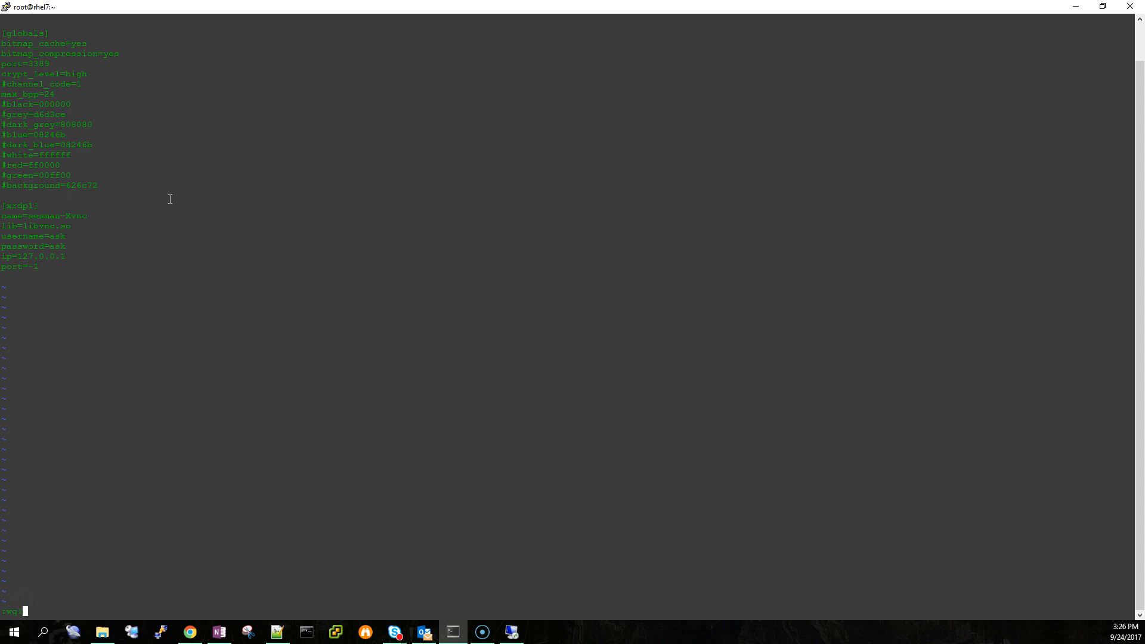
pyautogui.press('Return')
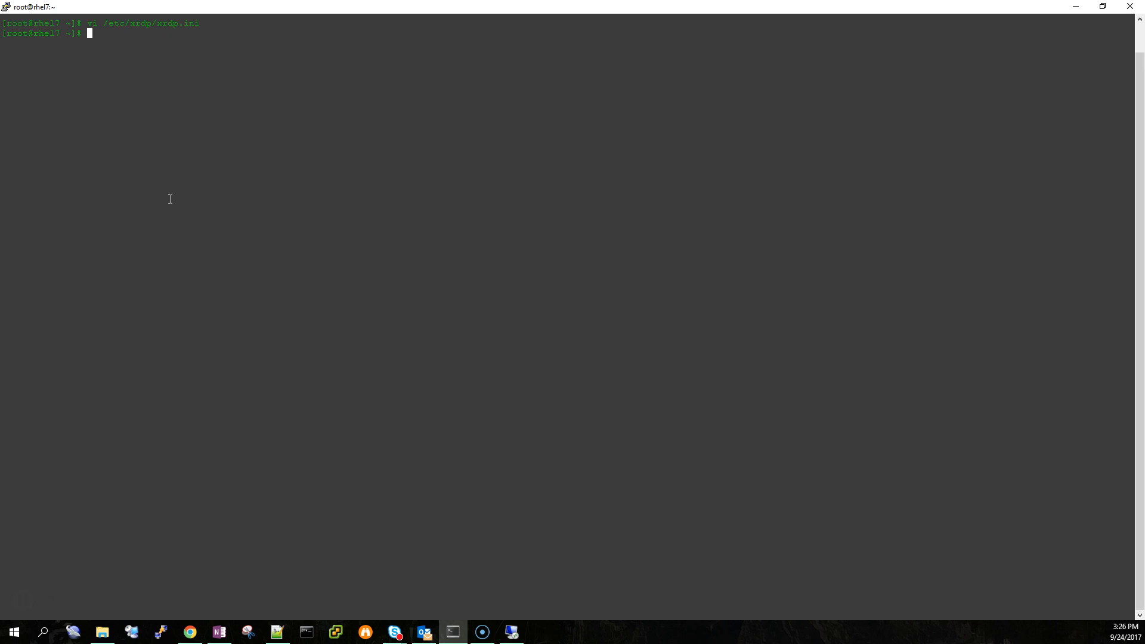
pyautogui.moveTo(522, 613)
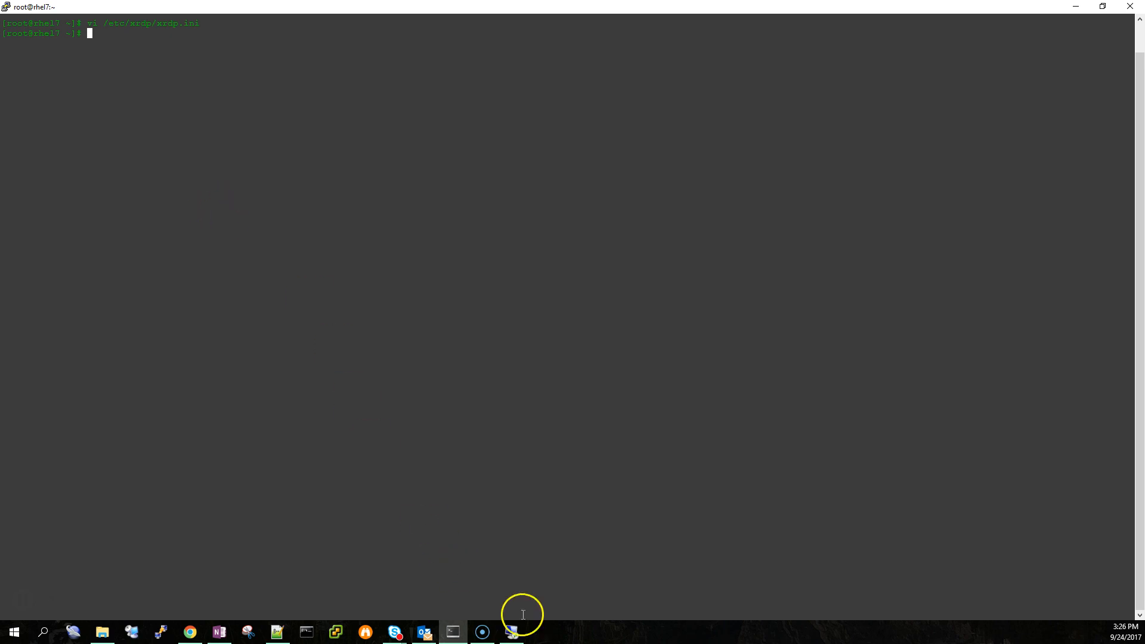
pyautogui.click(511, 632)
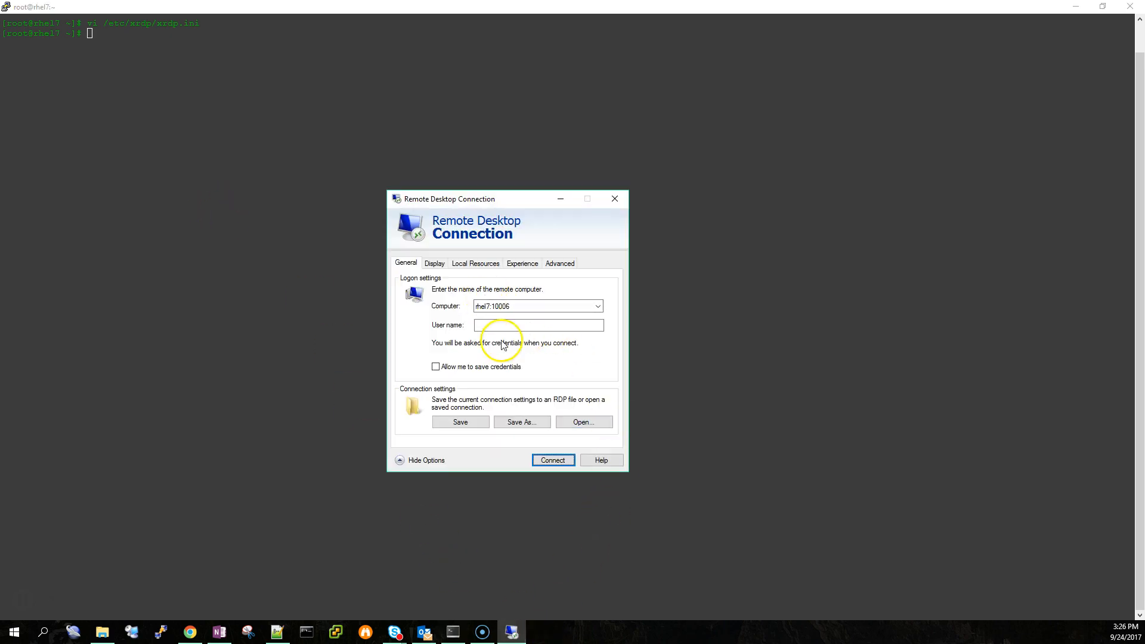
pyautogui.moveTo(524, 356)
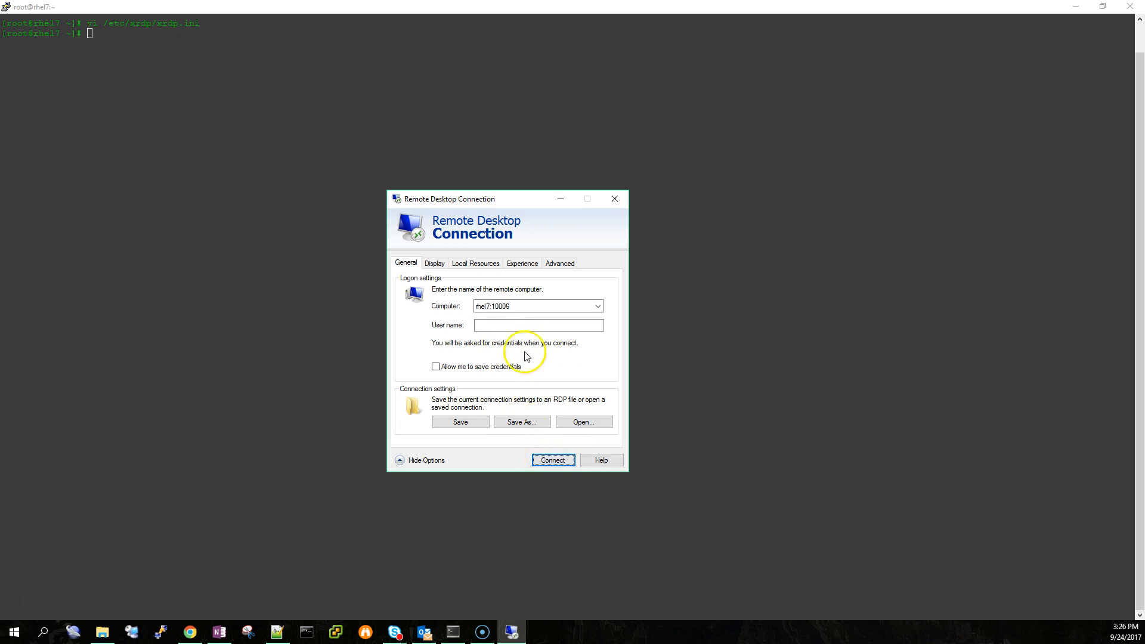
# Step: Reconnect to rhel7, log in as root, and dismiss the connection log
pyautogui.click(553, 460)
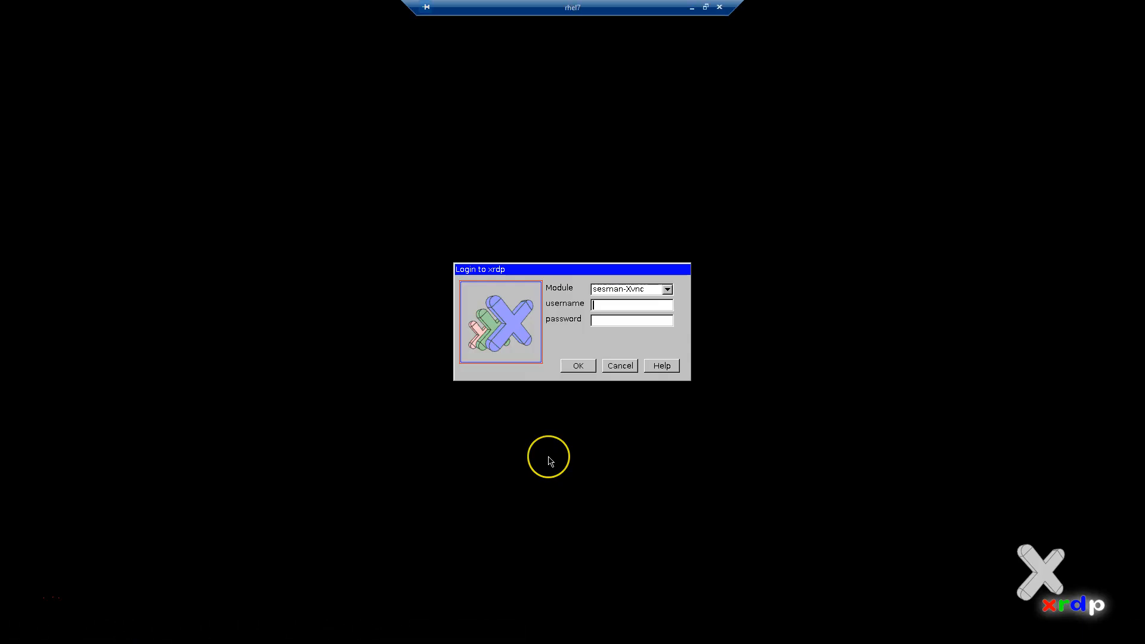
pyautogui.write('root')
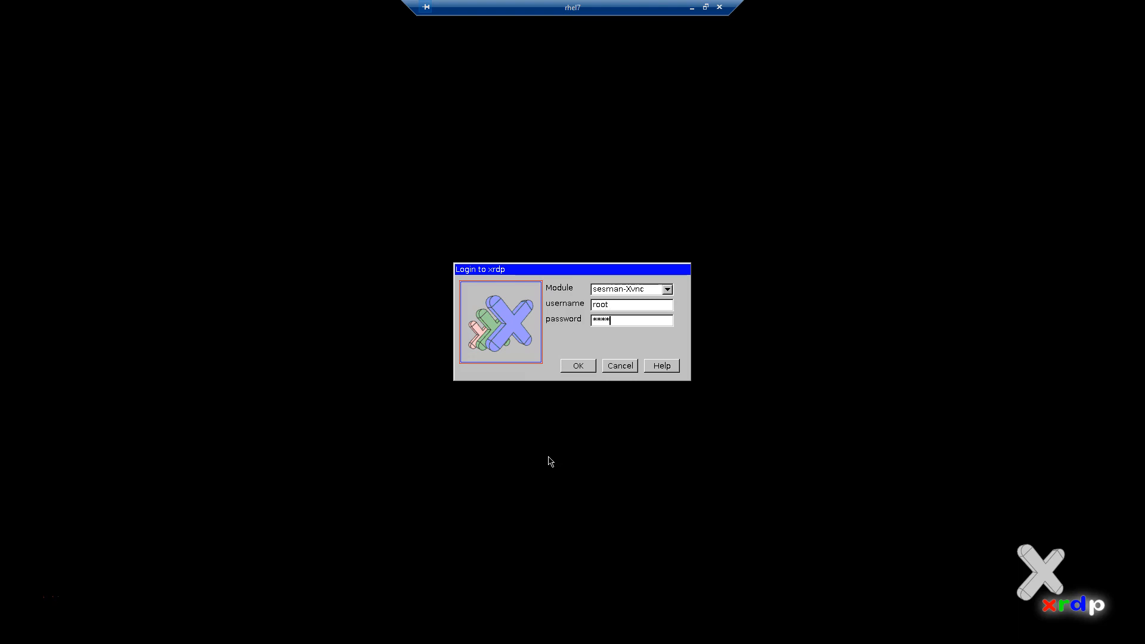
pyautogui.click(577, 365)
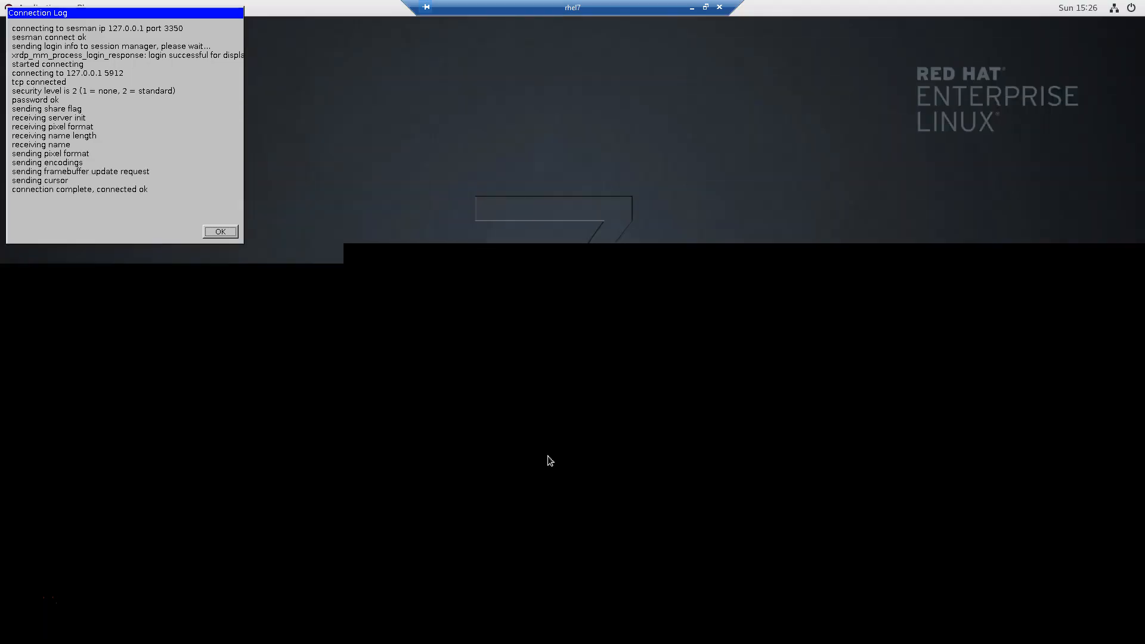
pyautogui.click(220, 232)
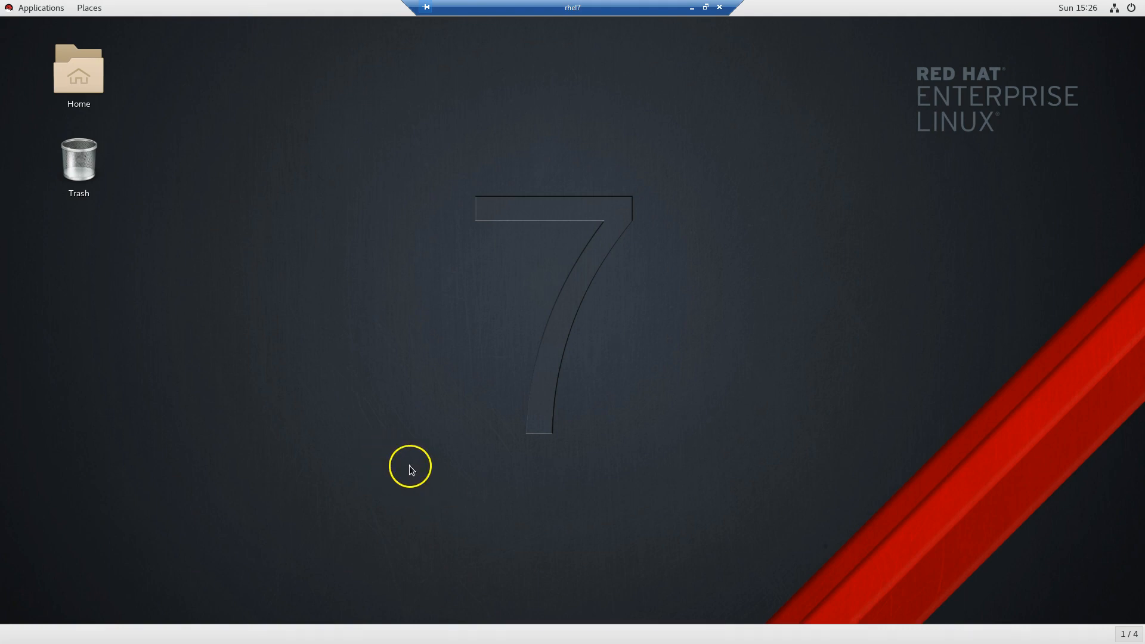
pyautogui.moveTo(386, 297)
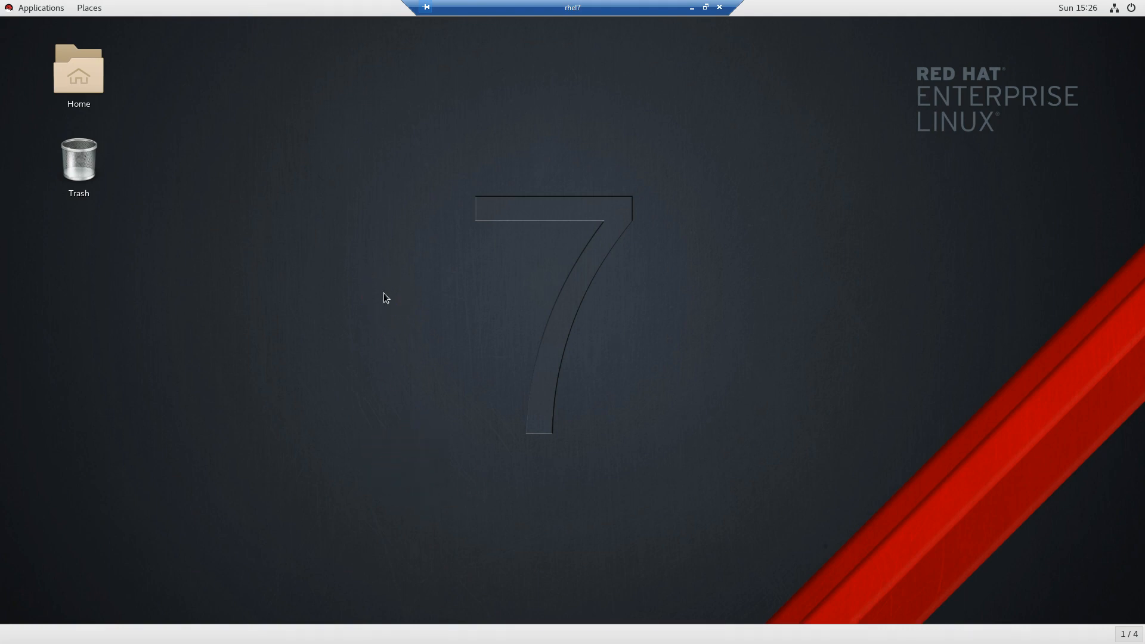
pyautogui.moveTo(433, 411)
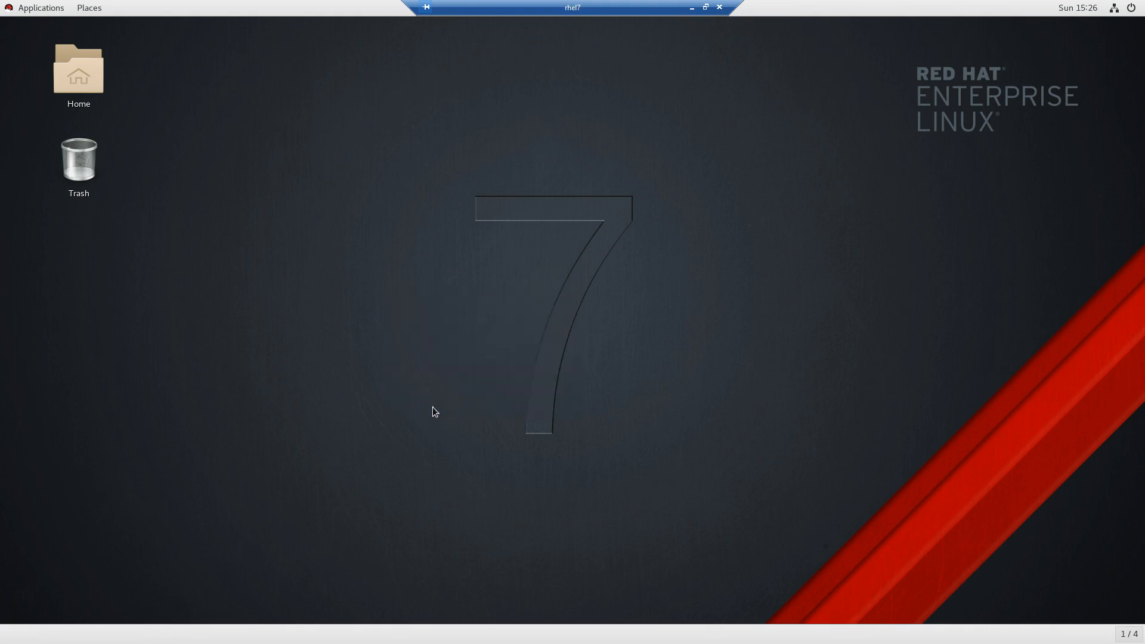